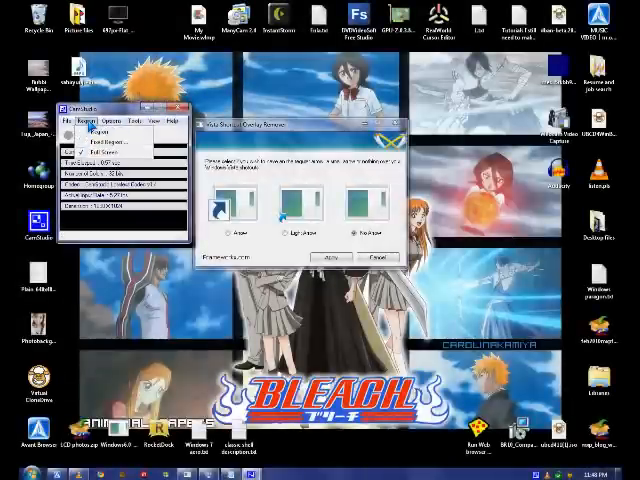
- Show a Notepad note with the Softpedia download address for Vista Shortcut Overlay Remover
{"action": "left_click", "coordinate": [88, 120]}
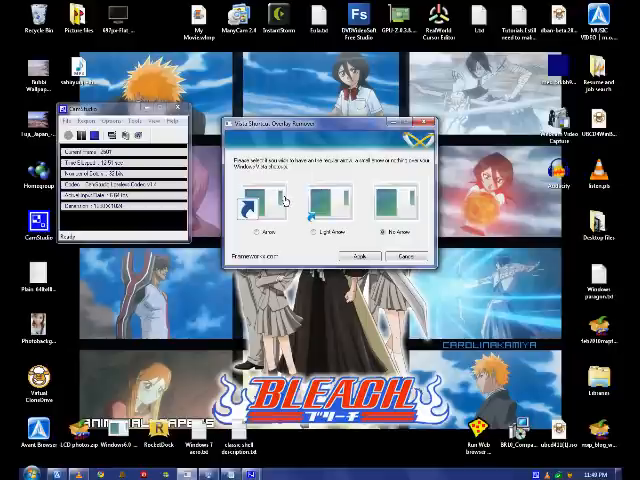
{"action": "mouse_move", "coordinate": [290, 244]}
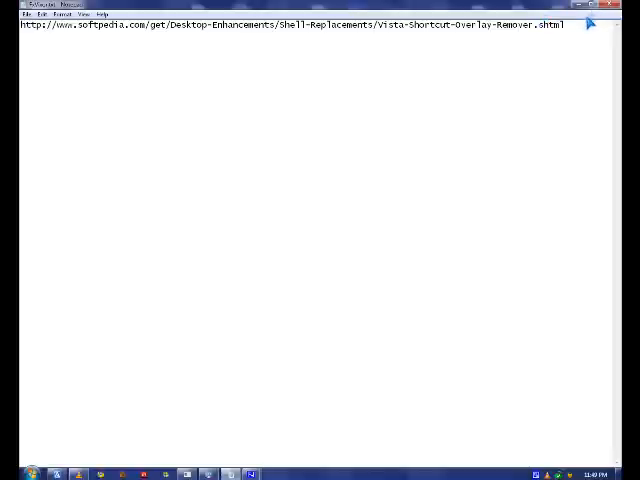
{"action": "mouse_move", "coordinate": [576, 10]}
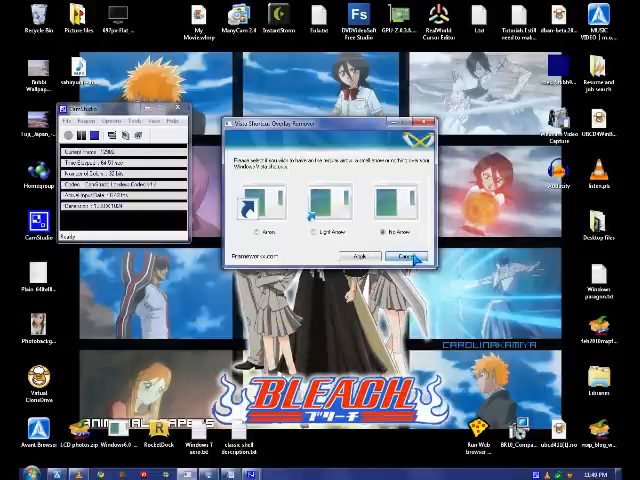
- Apply the No Arrow option so desktop shortcuts lose their arrow overlays
{"action": "left_click", "coordinate": [404, 258]}
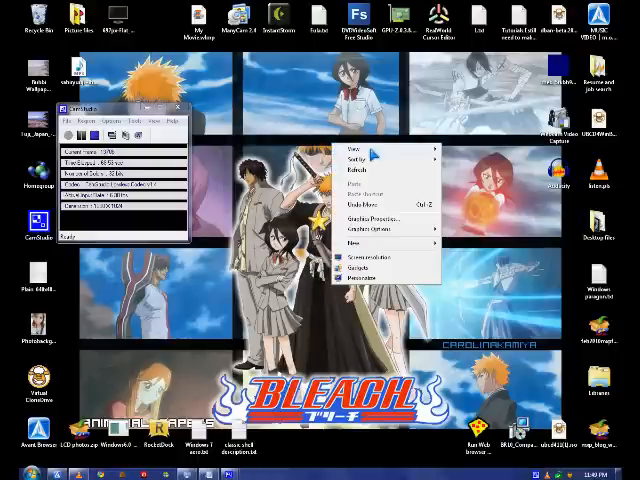
{"action": "mouse_move", "coordinate": [356, 144]}
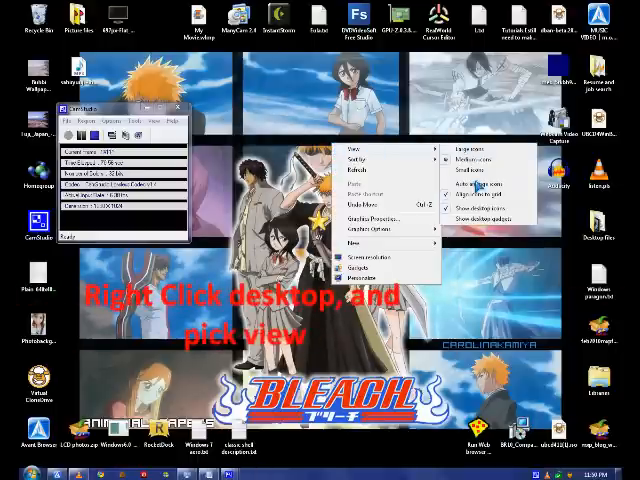